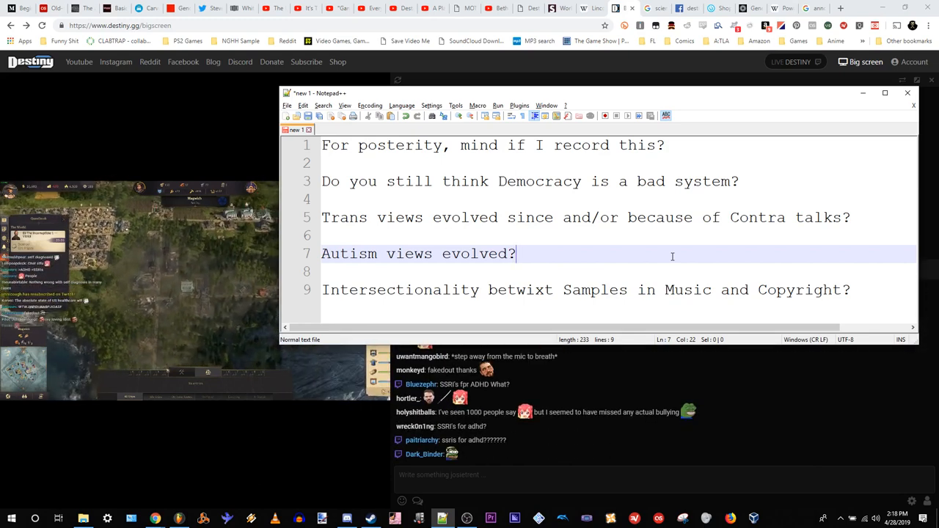
Finish the five-question list, ending with samples in music and copyright, then add blank lines
{"action": "scroll", "scroll_direction": "down", "scroll_amount": 3}
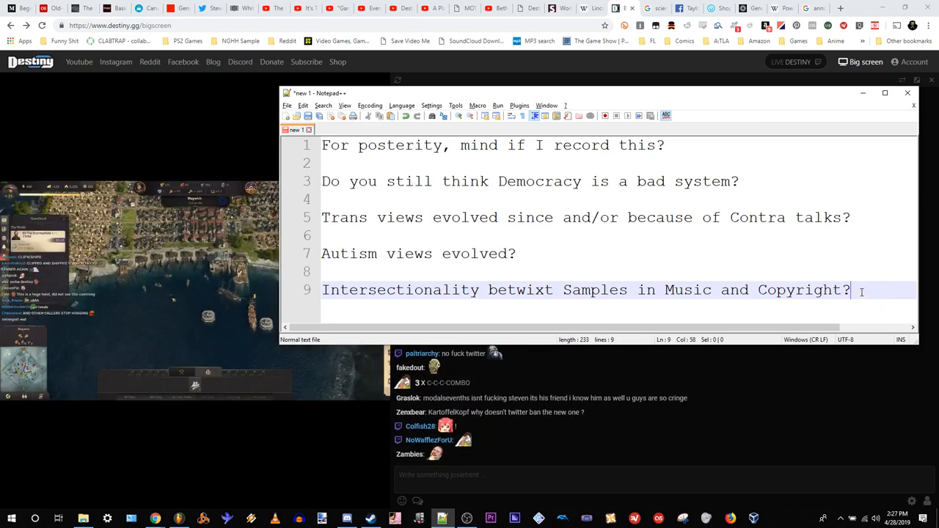
{"action": "key", "text": "Enter"}
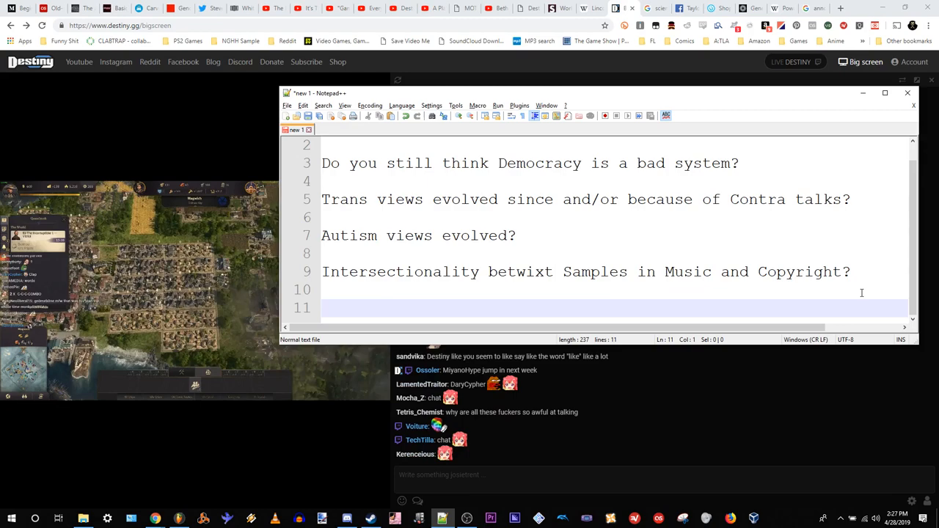